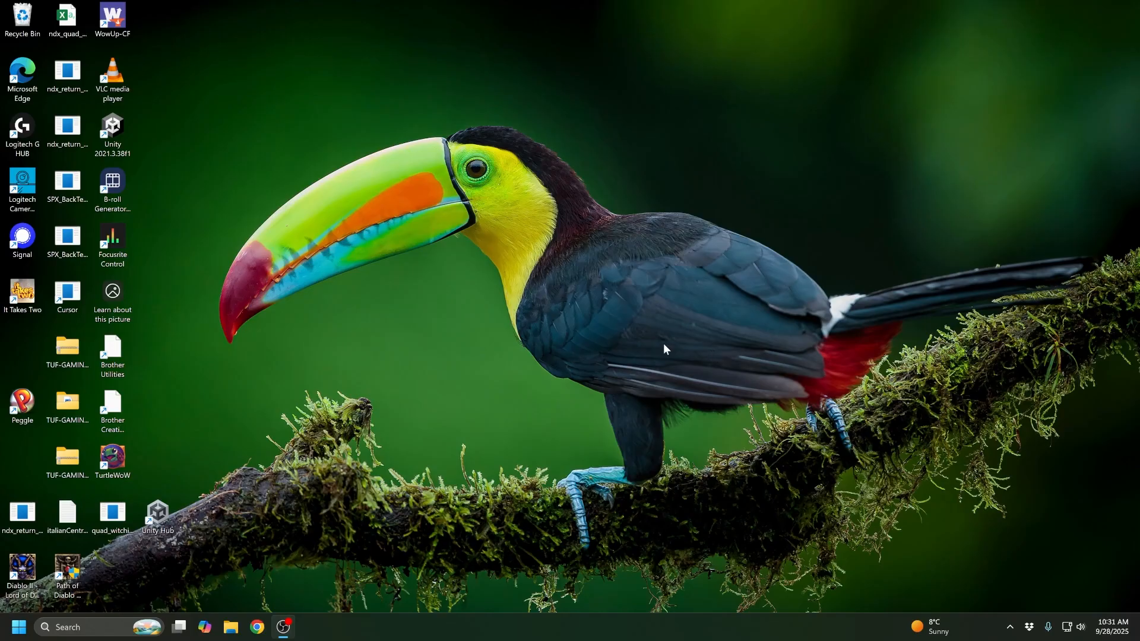
mouse_move(628, 353)
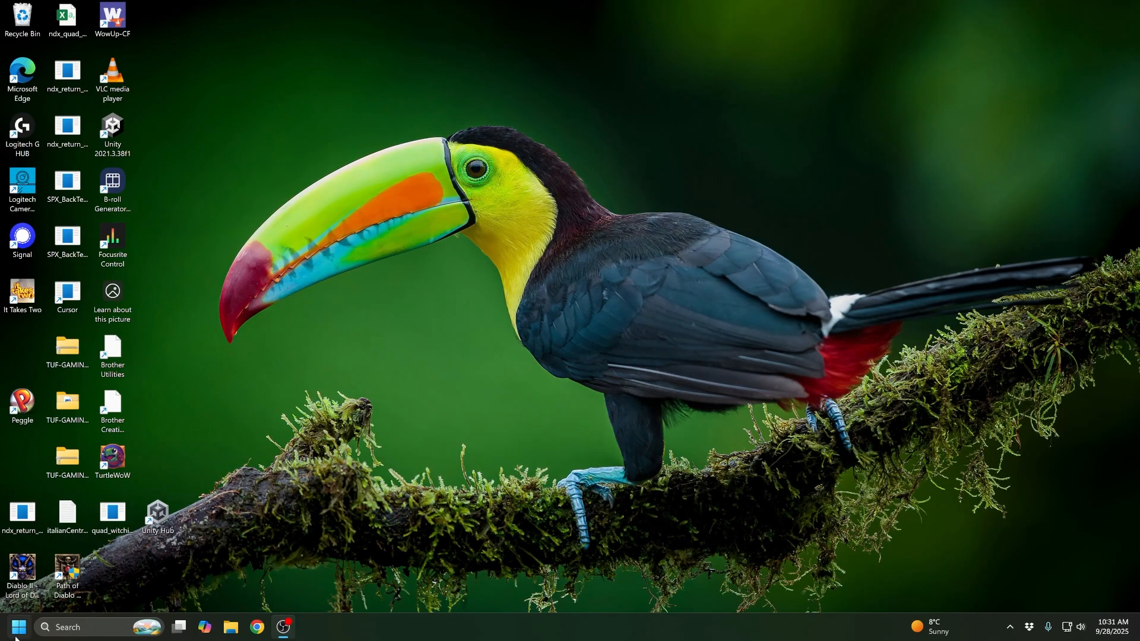
Search 'system' from Start and check the Secure Boot State row in System Information.
left_click(17, 627)
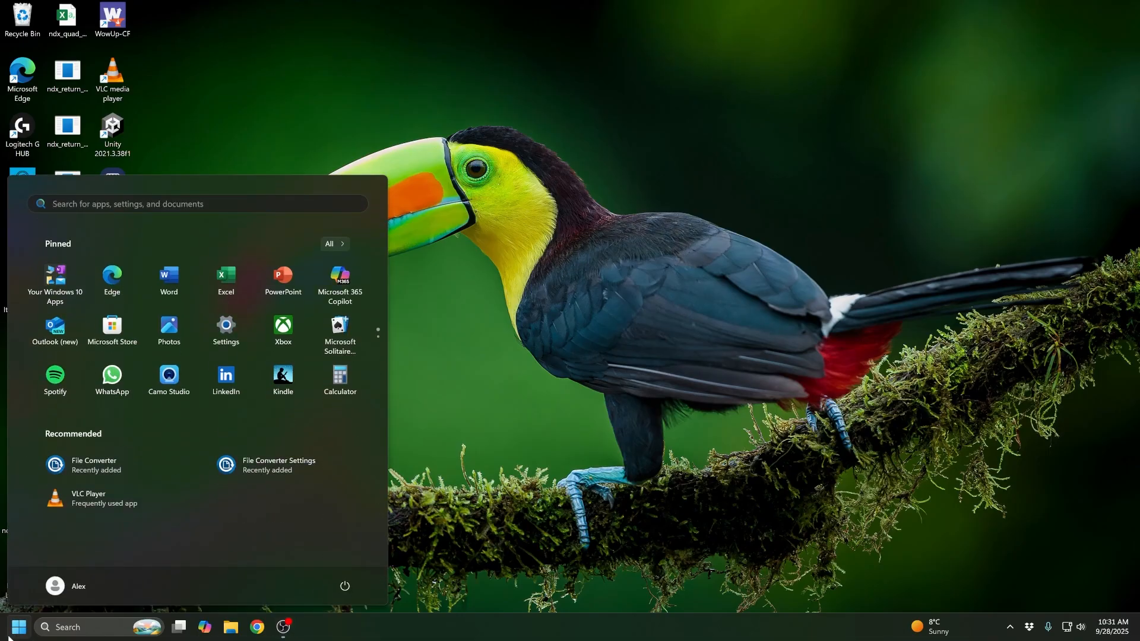
type("system")
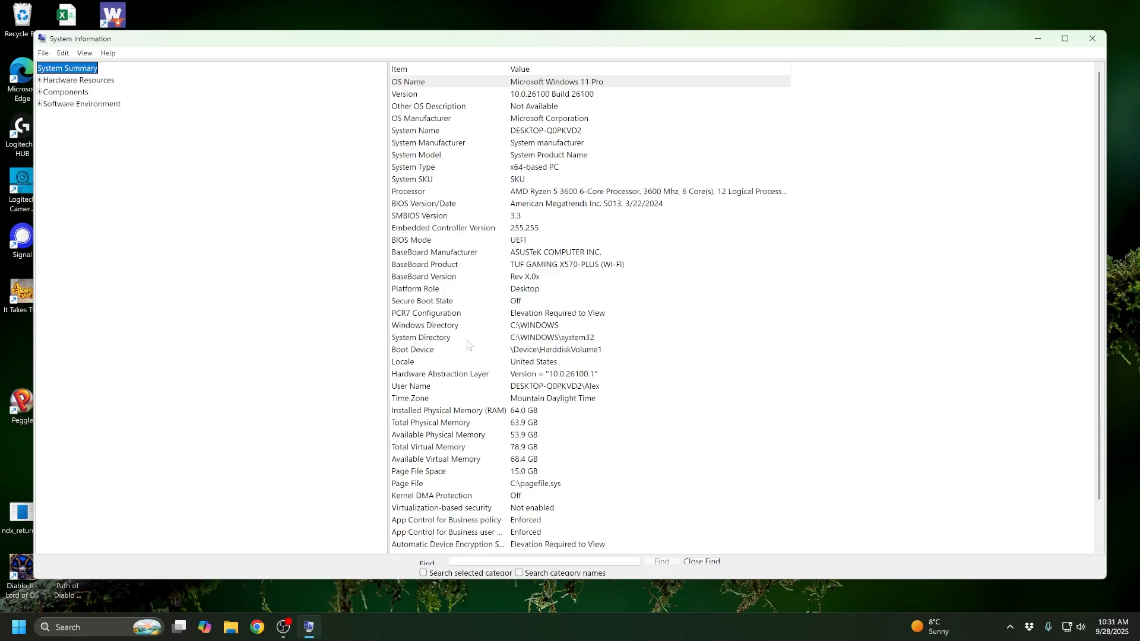
left_click(422, 300)
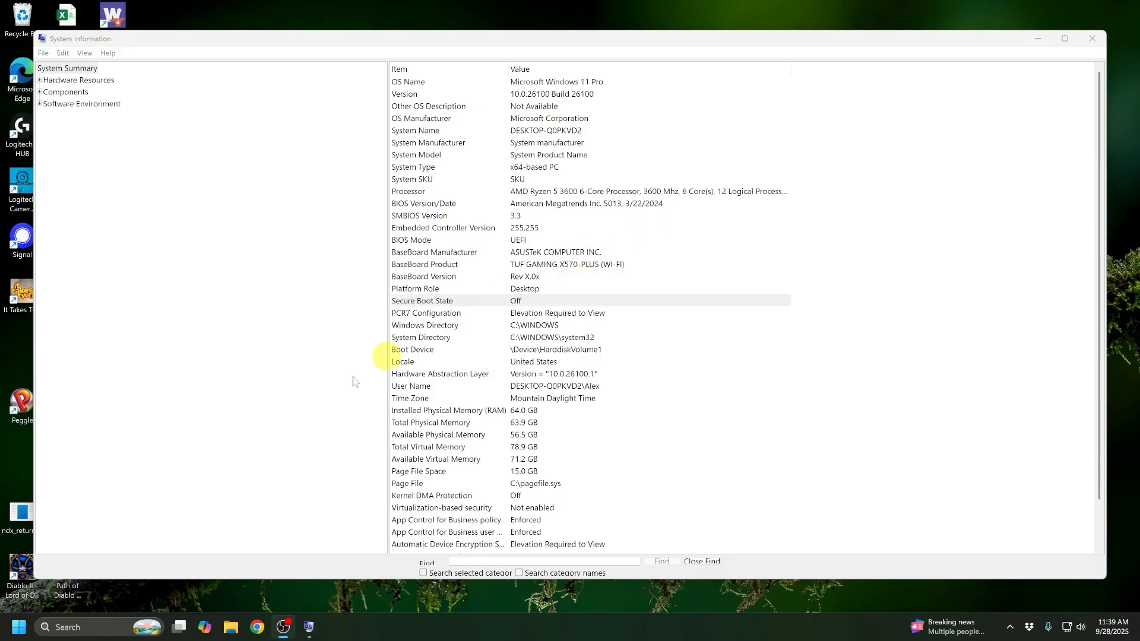
Open Windows Settings and go to Windows Update's advanced options.
left_click(17, 627)
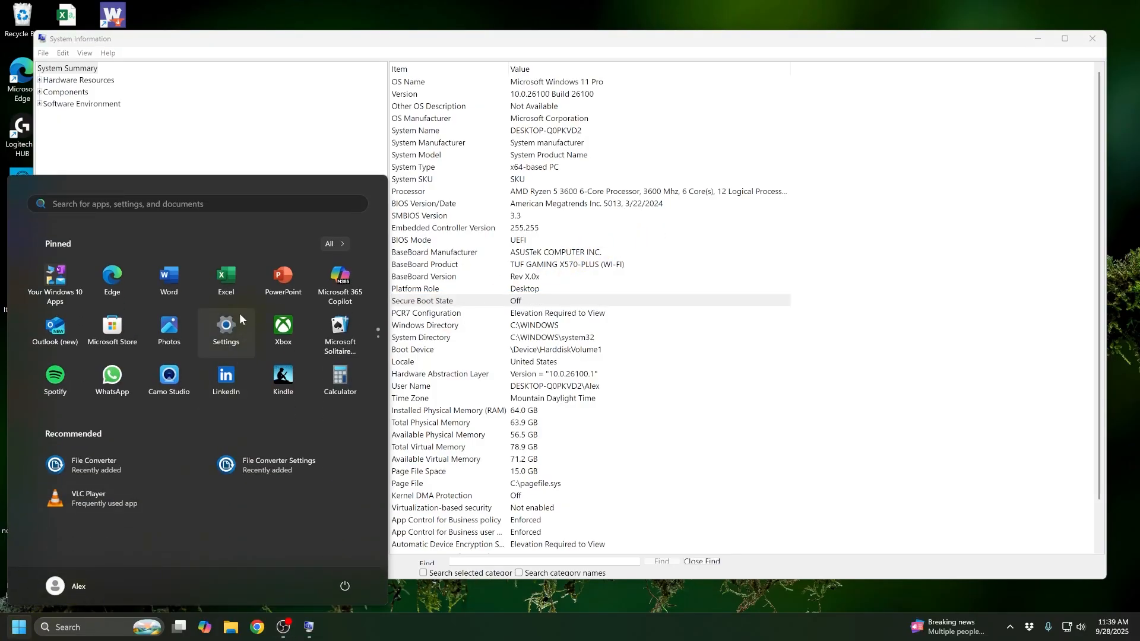
left_click(225, 327)
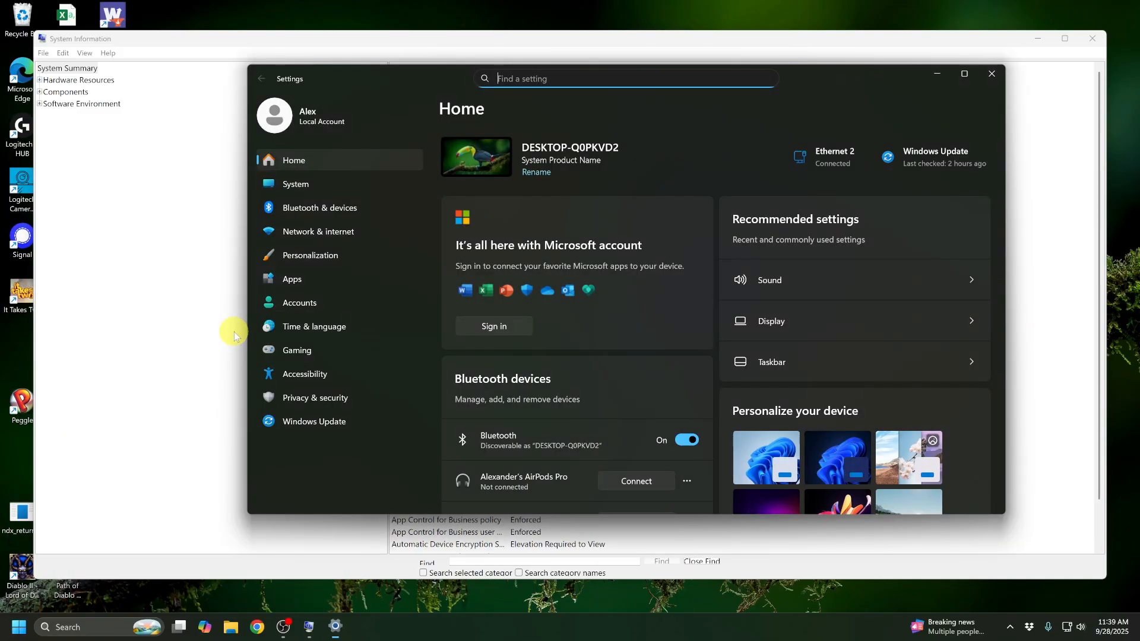
left_click(314, 422)
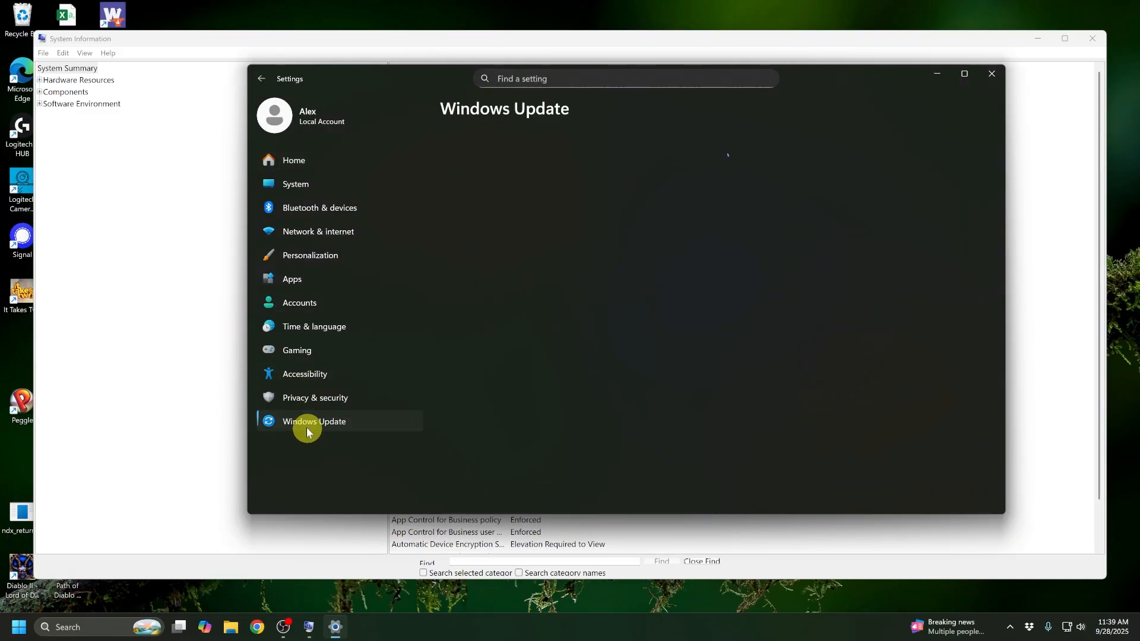
left_click(314, 422)
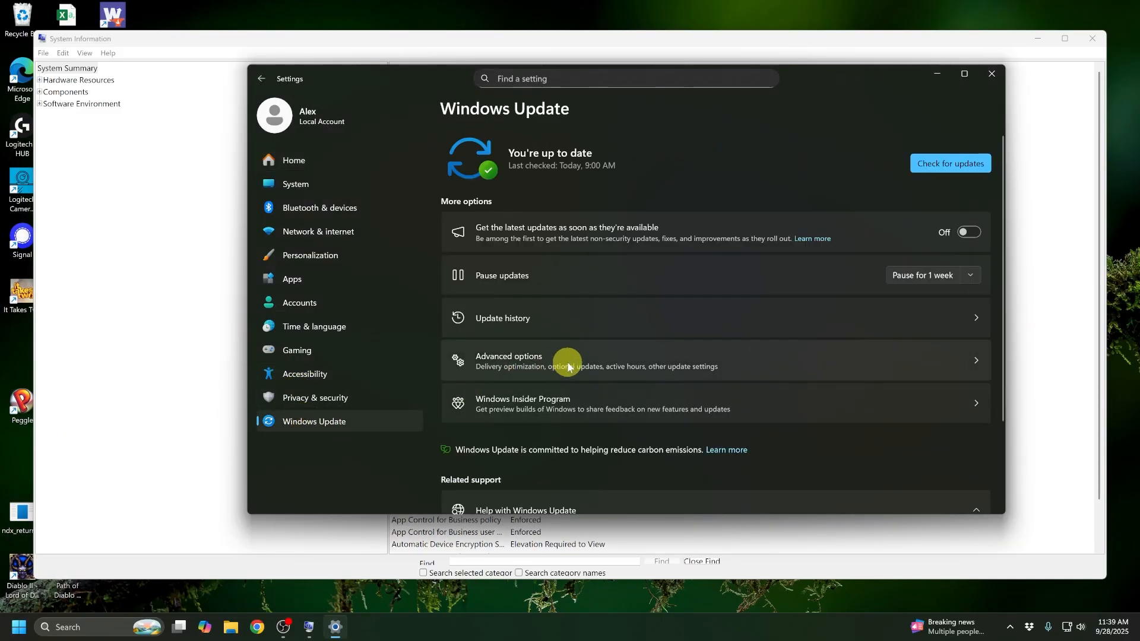
left_click(585, 361)
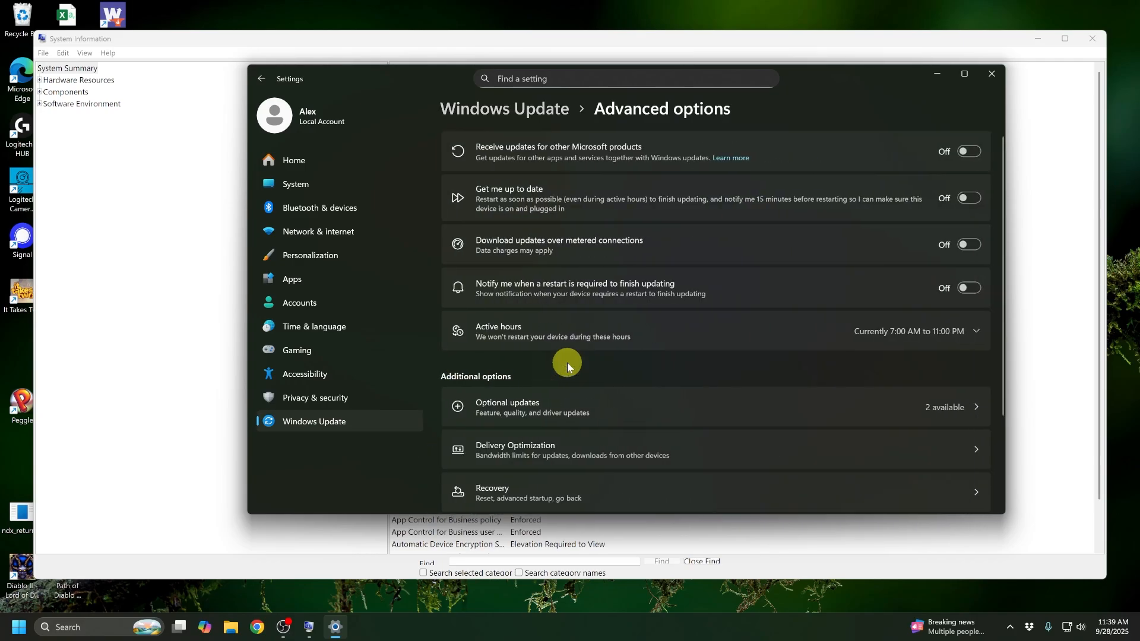
mouse_move(582, 495)
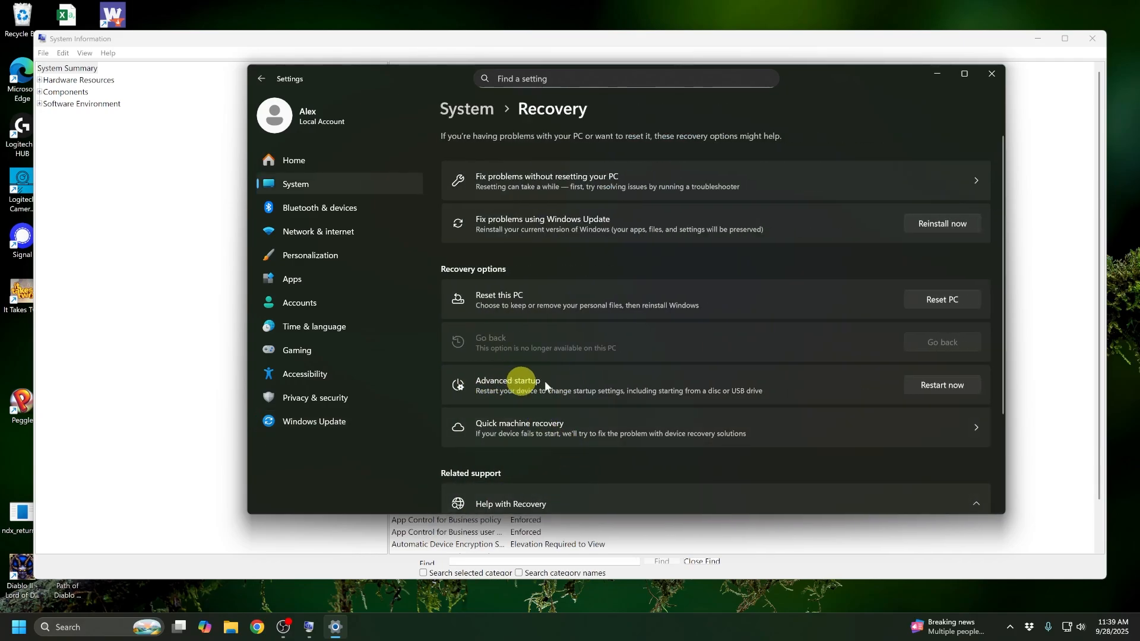
mouse_move(587, 389)
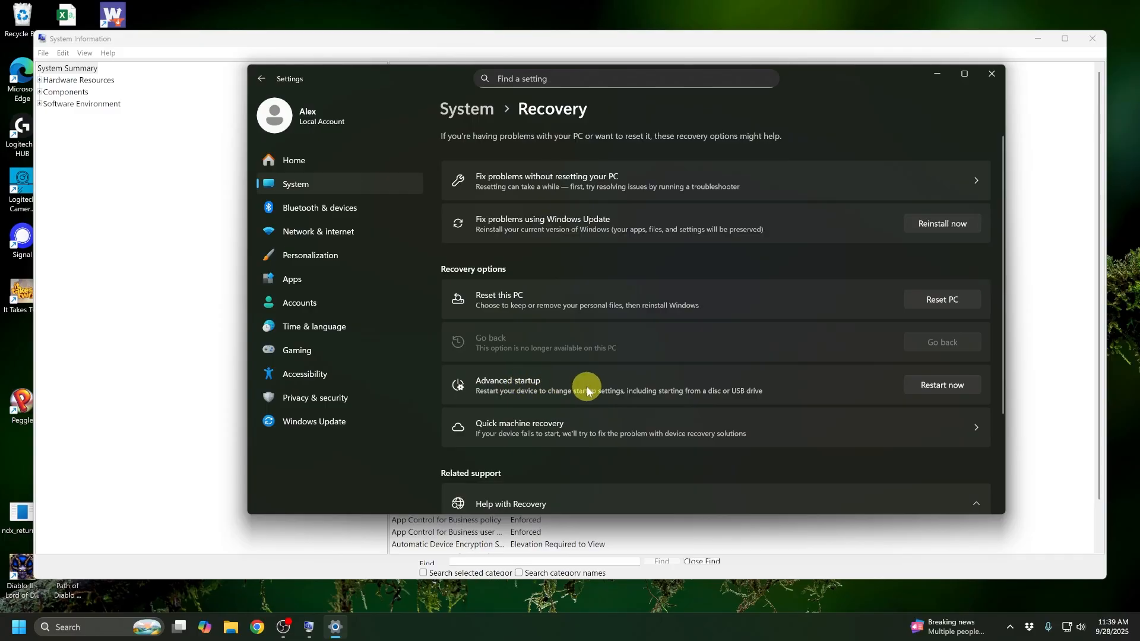
mouse_move(730, 386)
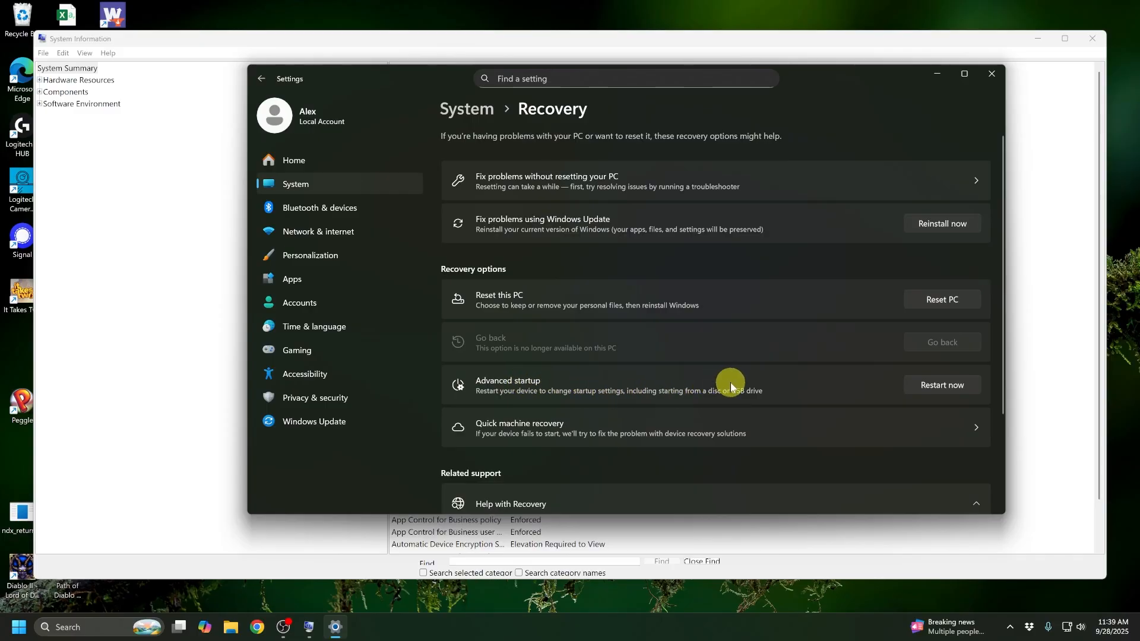
mouse_move(759, 391)
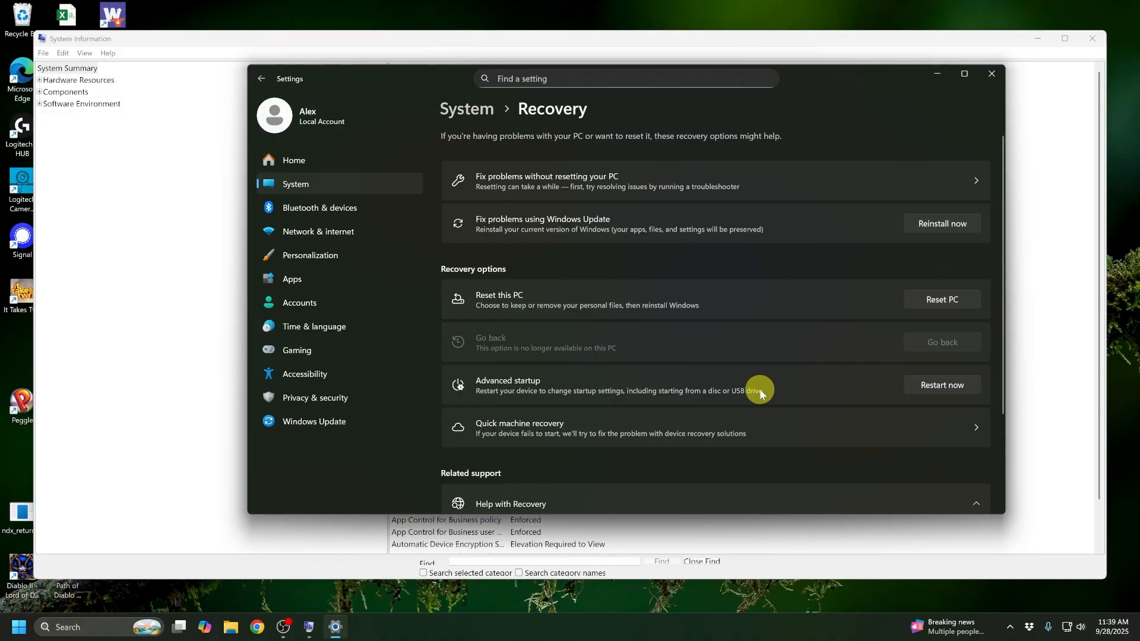
mouse_move(941, 386)
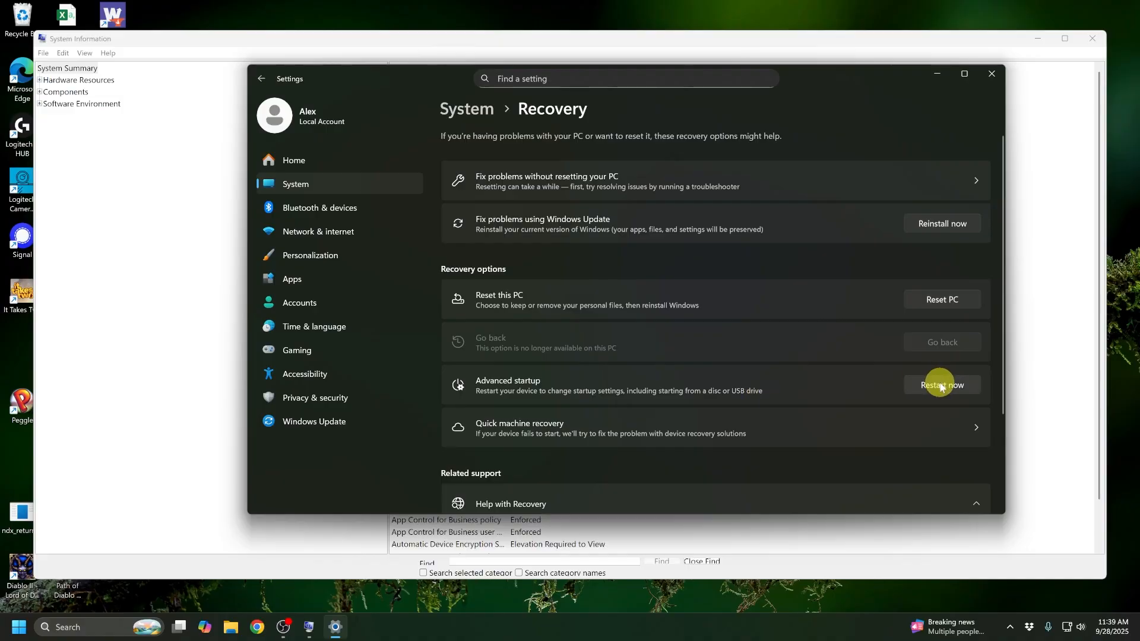
Restart into UEFI firmware via Troubleshoot, Advanced options and UEFI Firmware Settings.
left_click(940, 385)
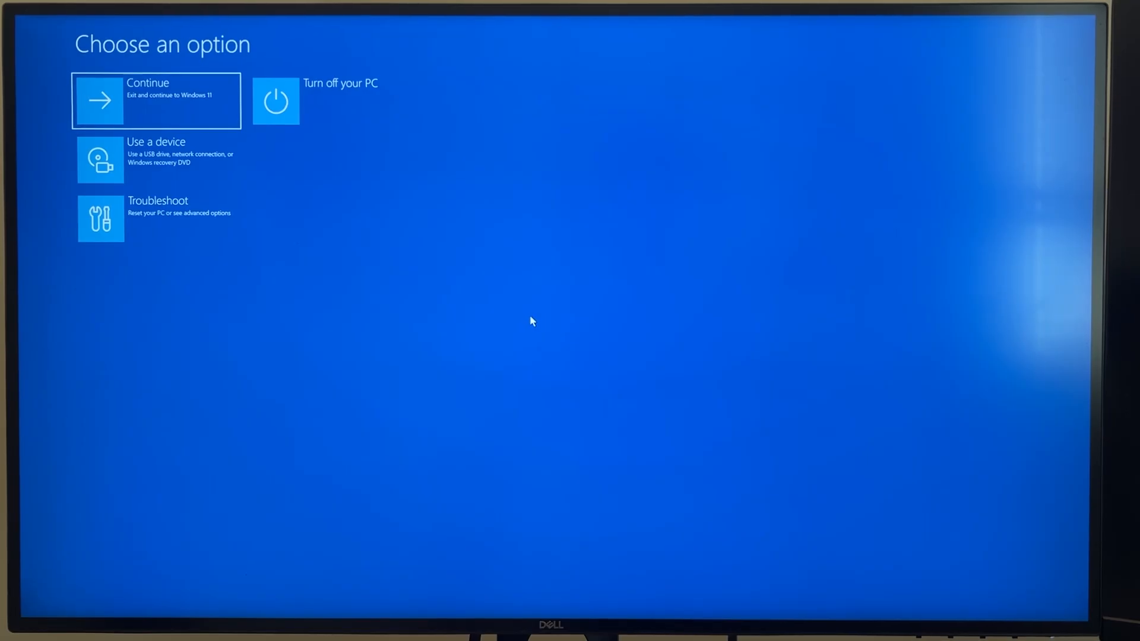
mouse_move(187, 266)
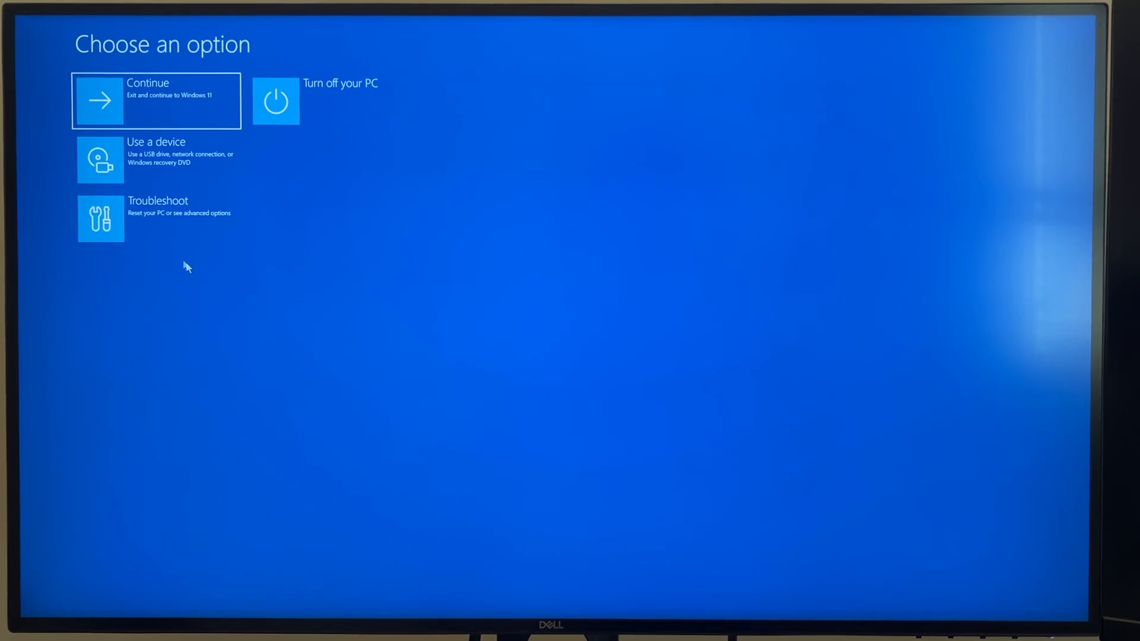
left_click(155, 218)
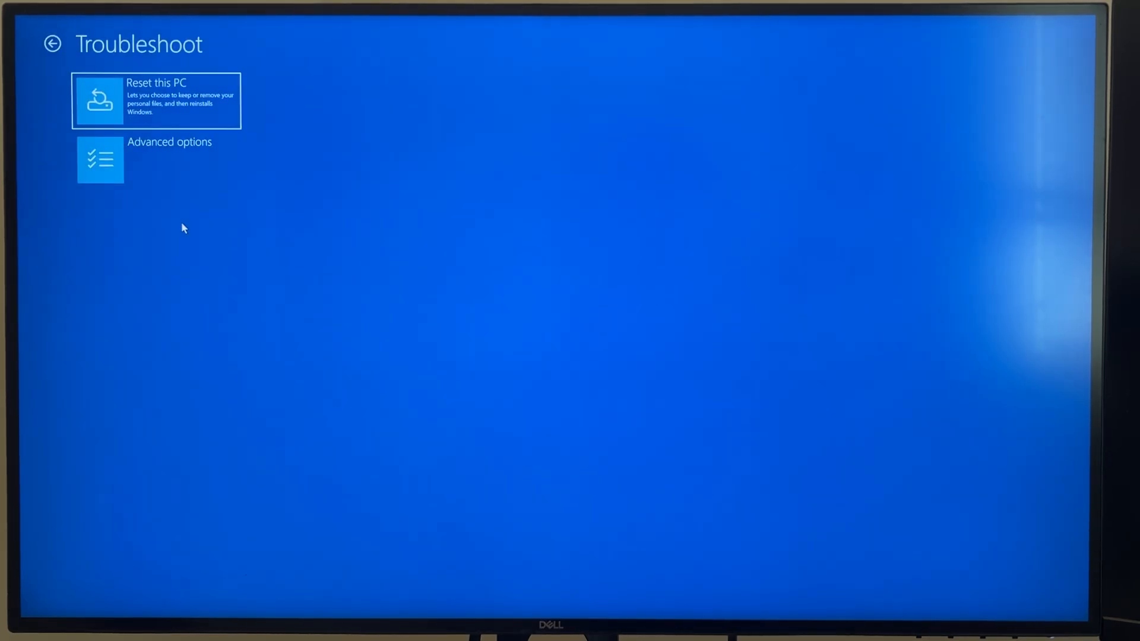
mouse_move(159, 166)
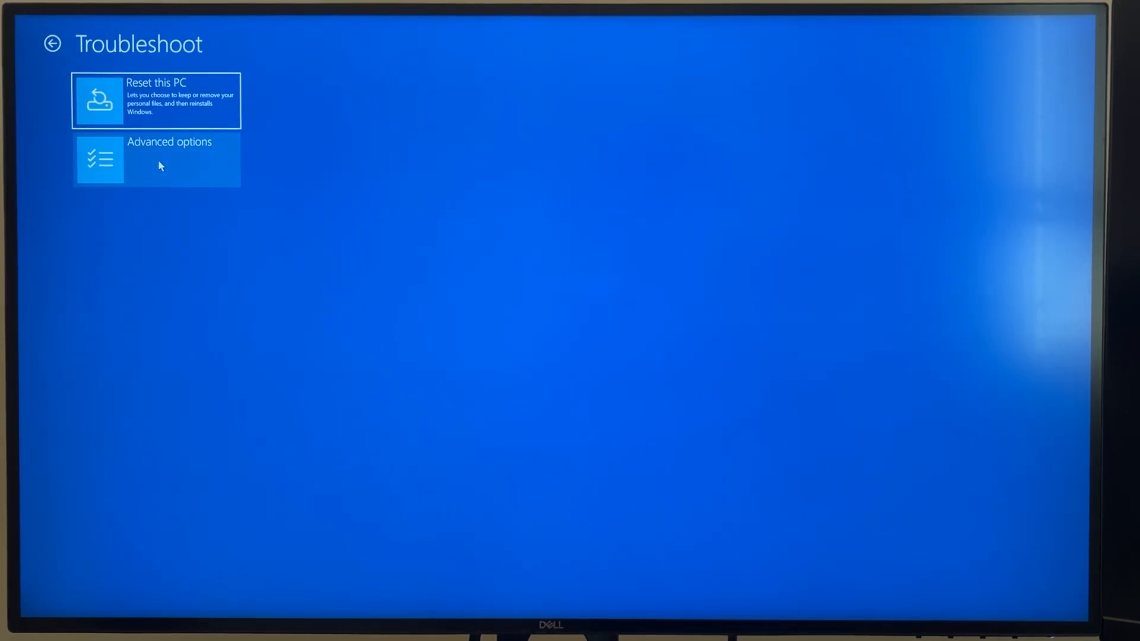
left_click(156, 159)
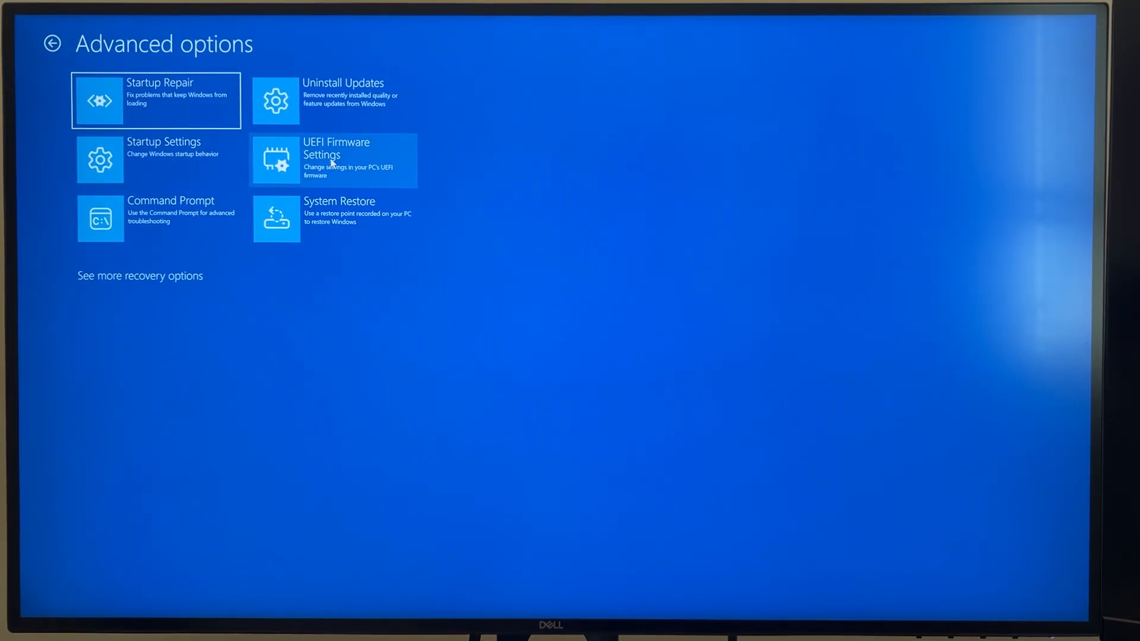
mouse_move(332, 159)
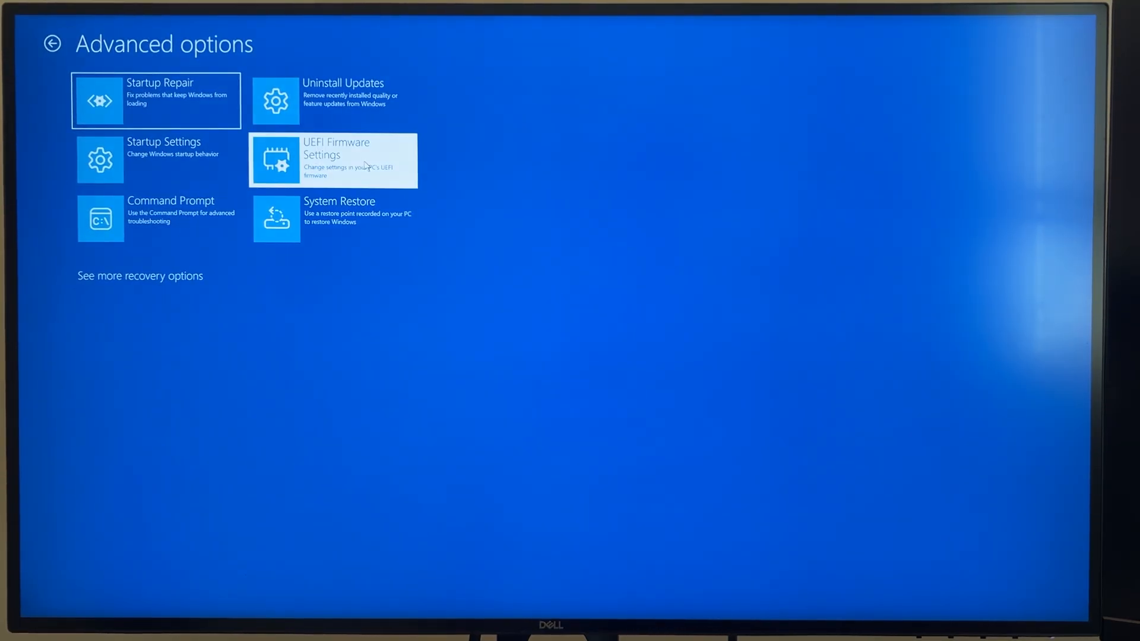
left_click(332, 160)
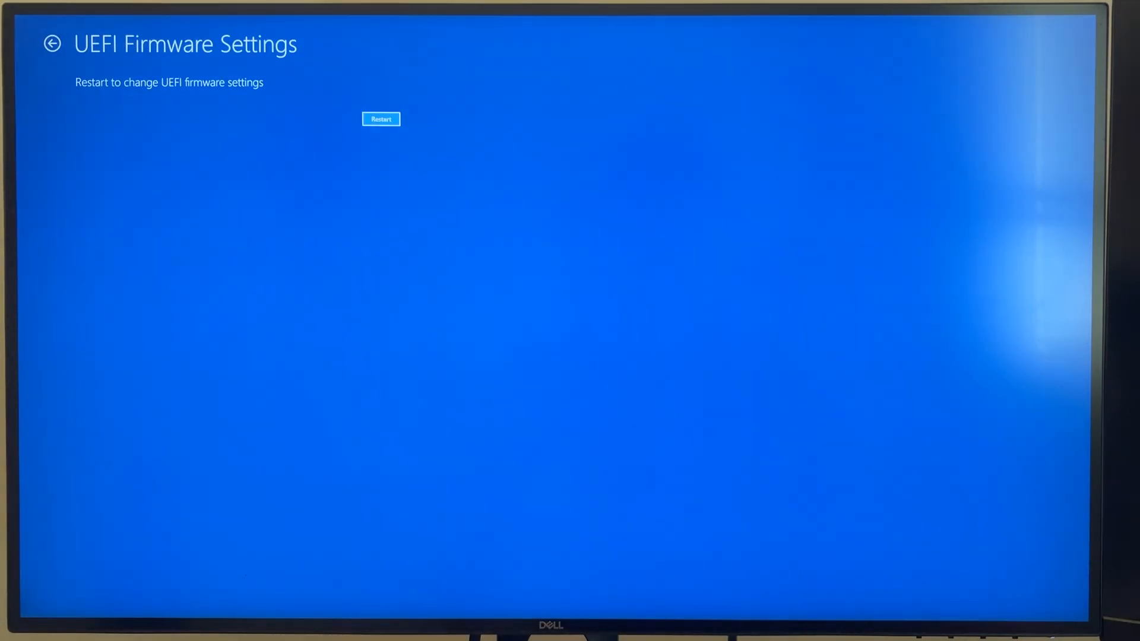
left_click(382, 119)
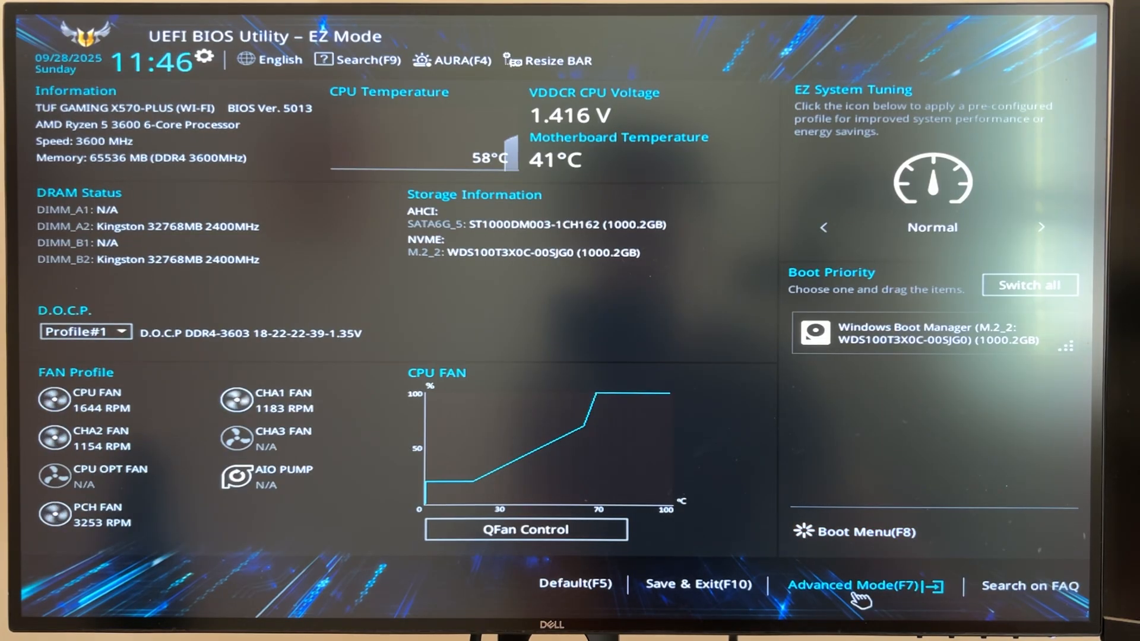
In Advanced Mode's Boot tab, confirm CSM is Disabled and open the Secure Boot page.
left_click(855, 585)
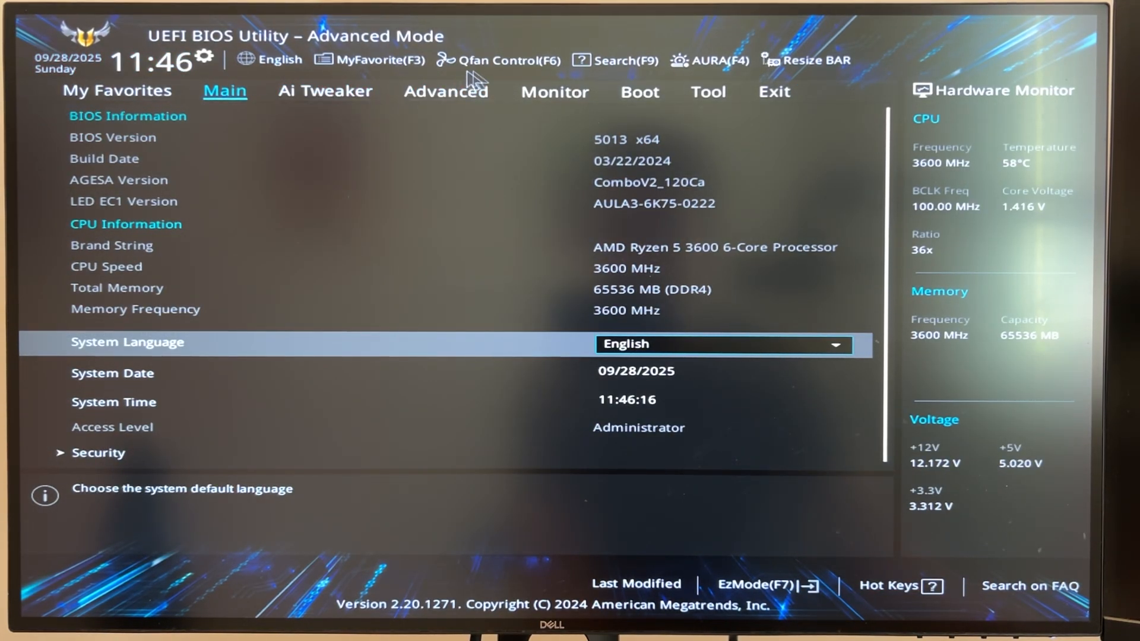
mouse_move(676, 78)
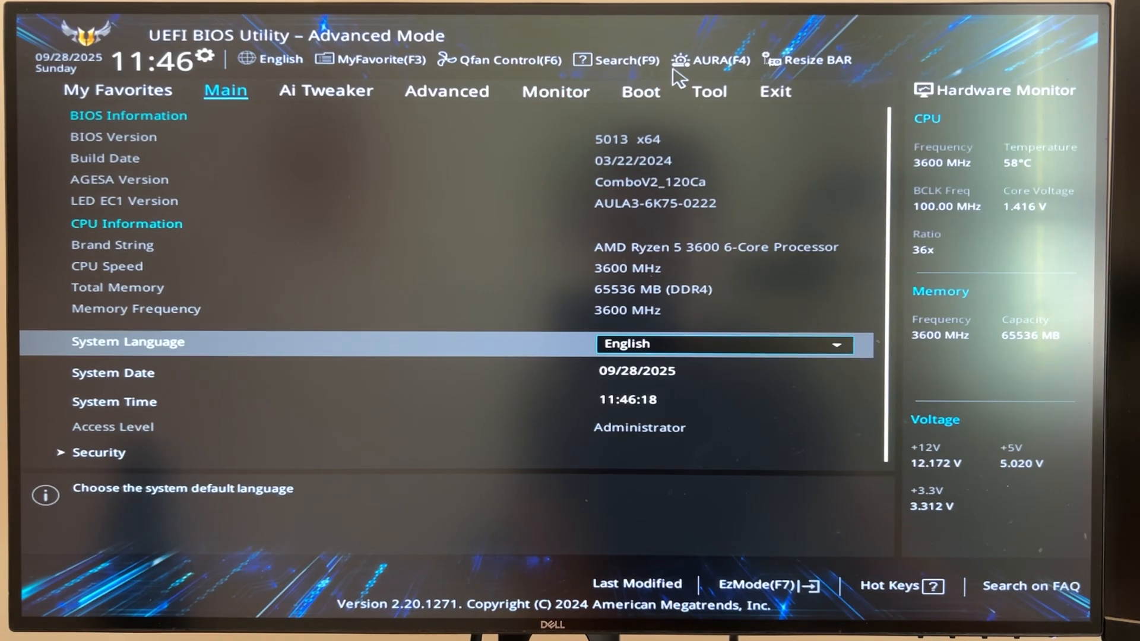
mouse_move(619, 110)
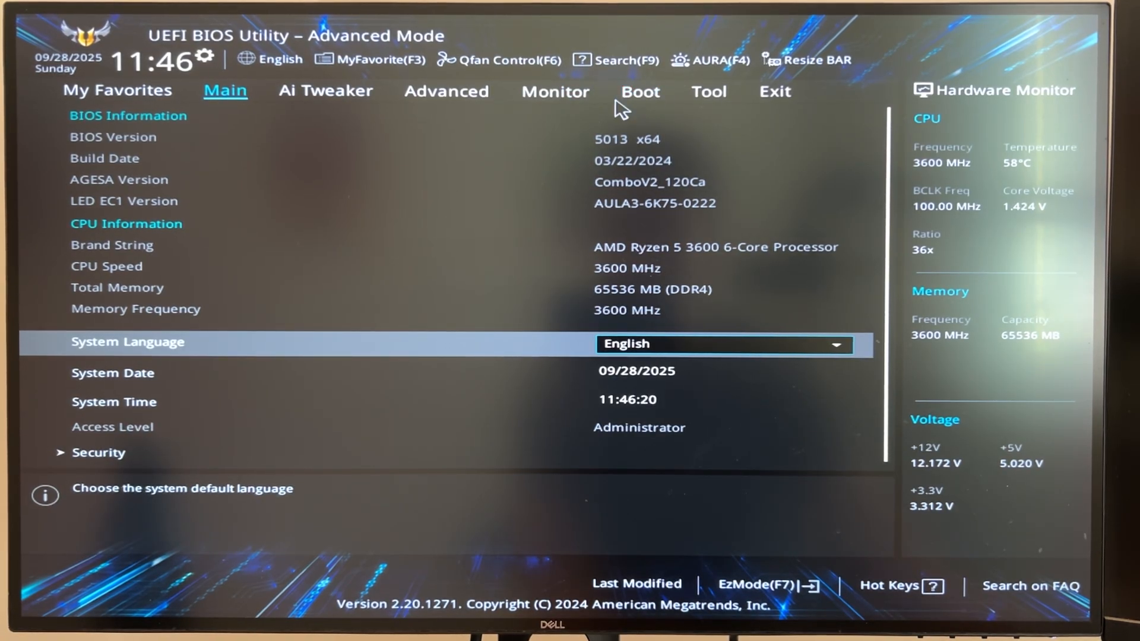
left_click(640, 92)
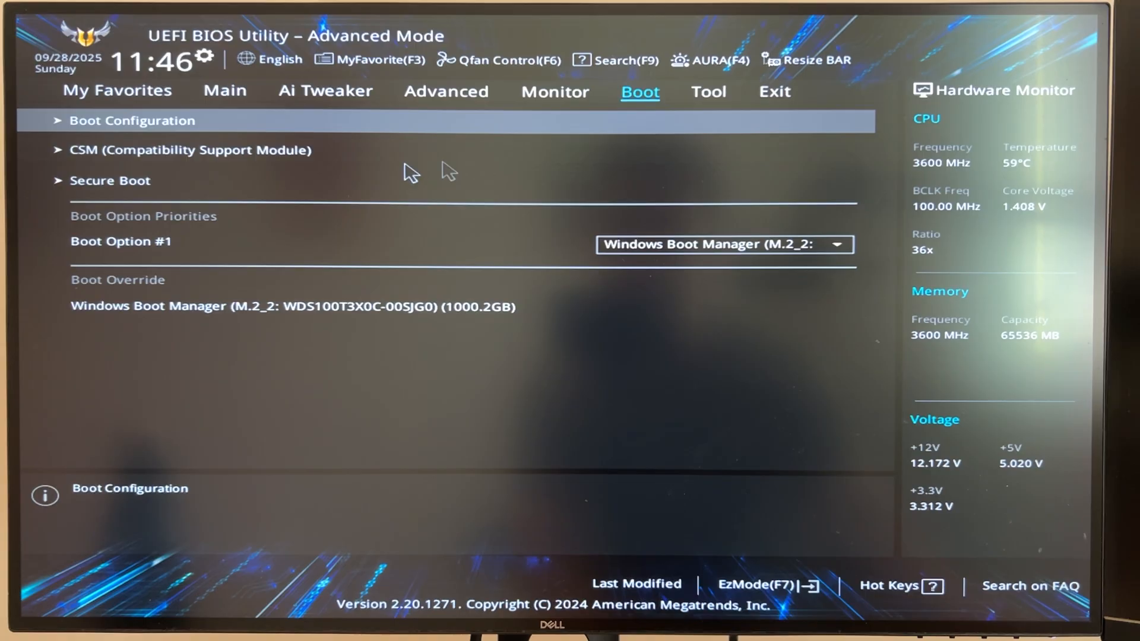
mouse_move(95, 149)
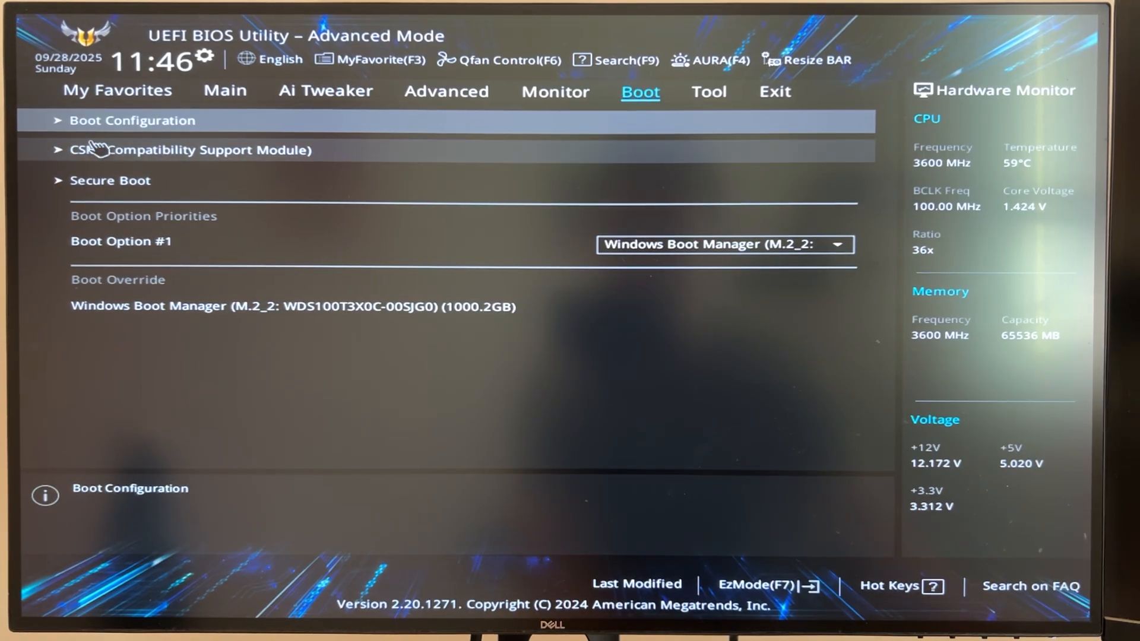
left_click(189, 150)
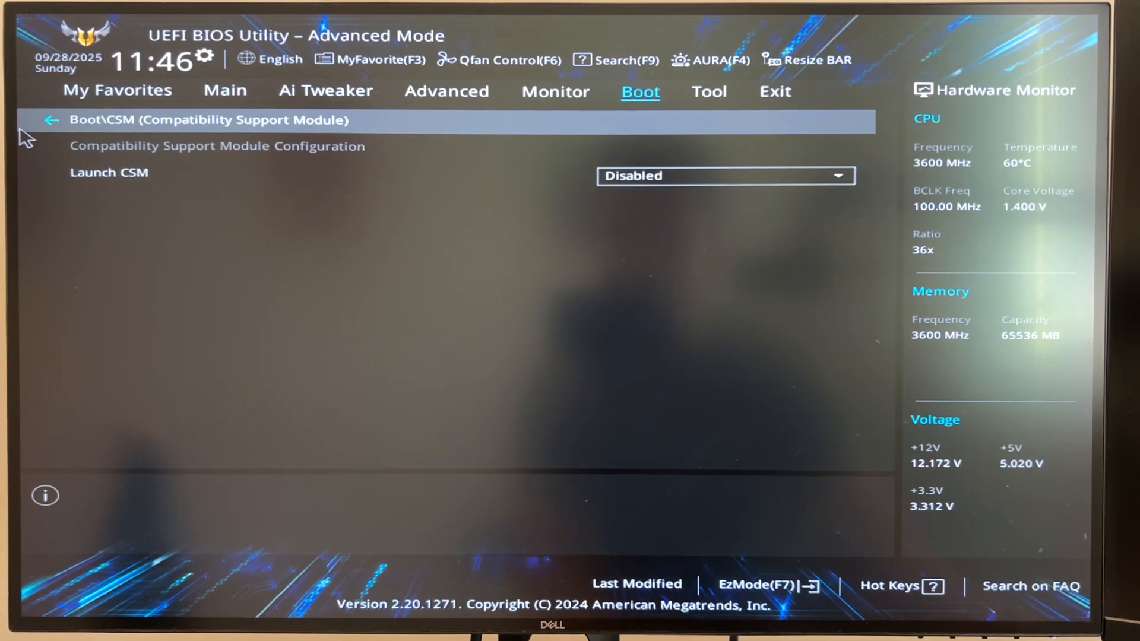
left_click(51, 119)
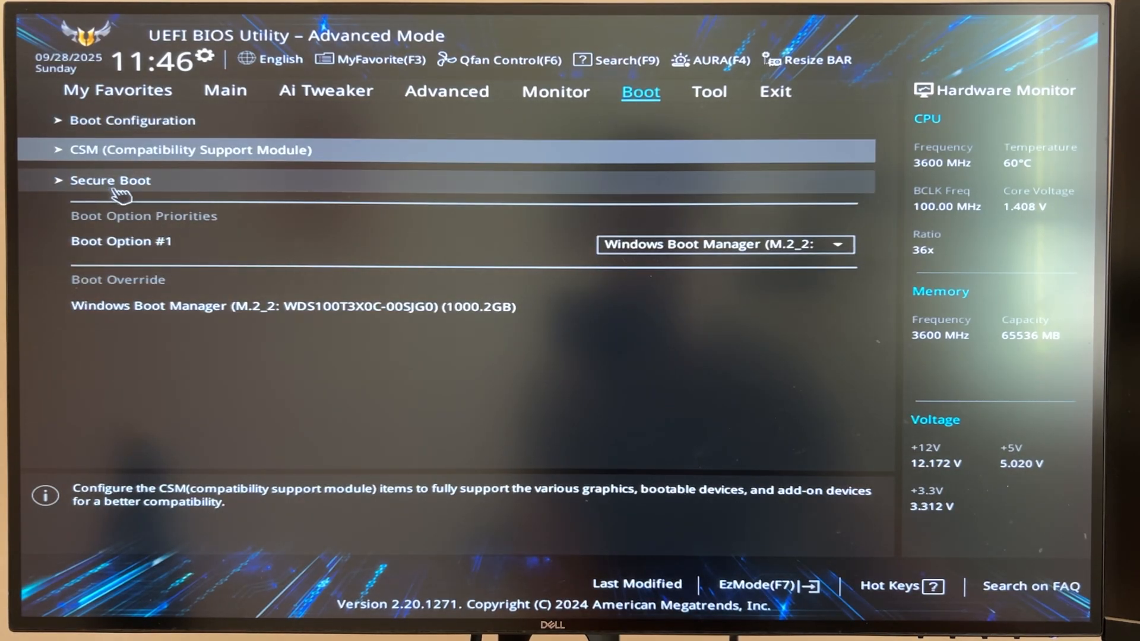
left_click(110, 180)
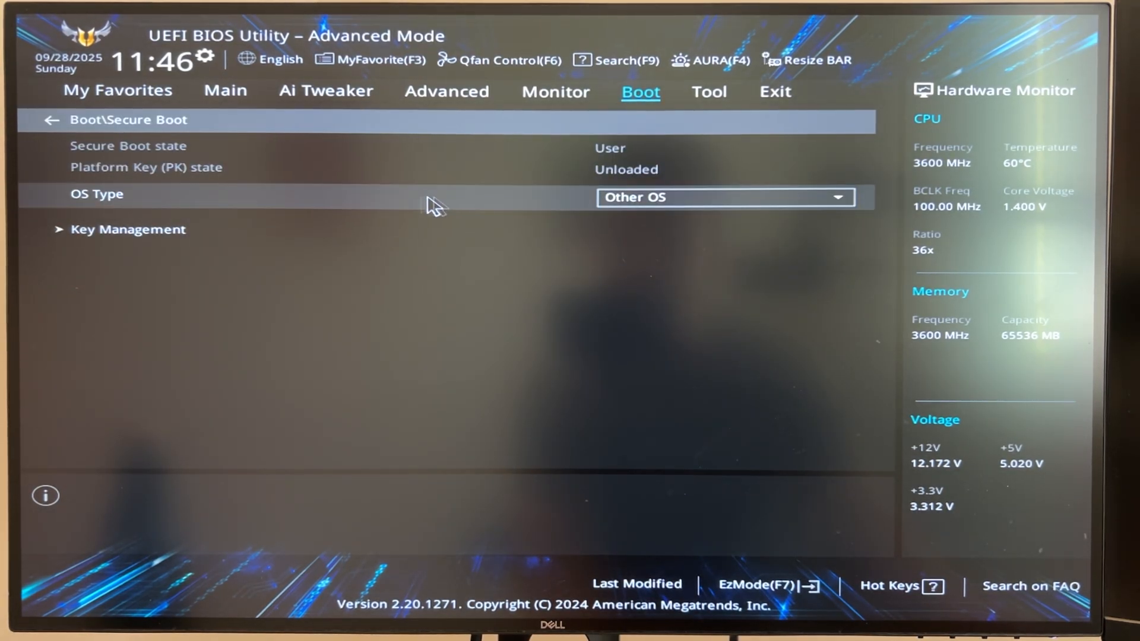
mouse_move(578, 204)
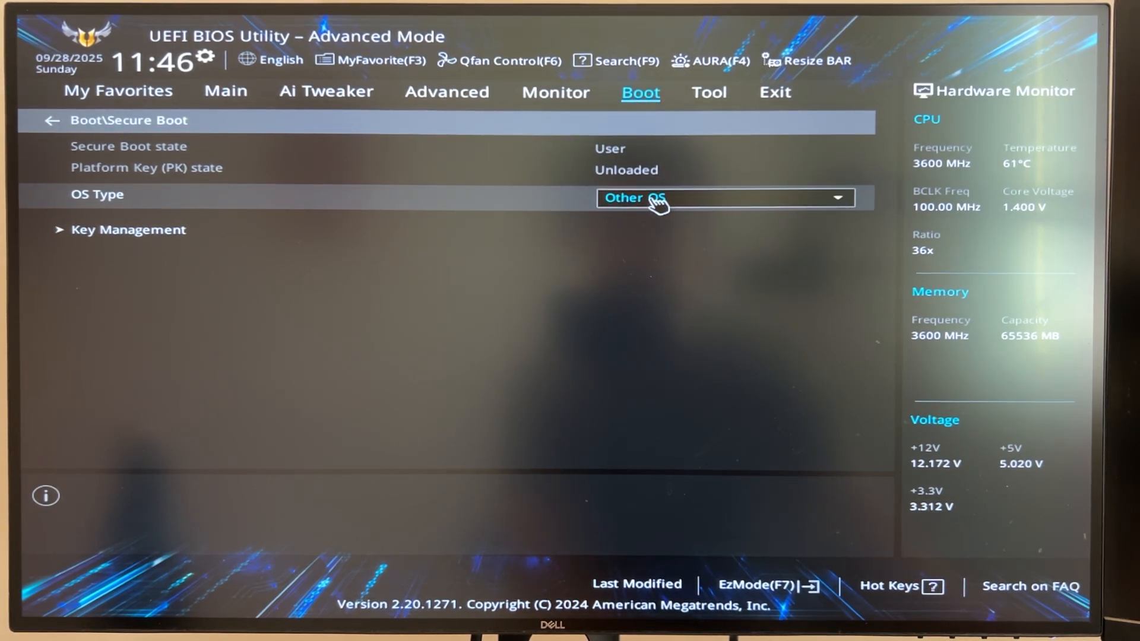
Change OS Type from Other OS to Windows UEFI mode.
left_click(724, 197)
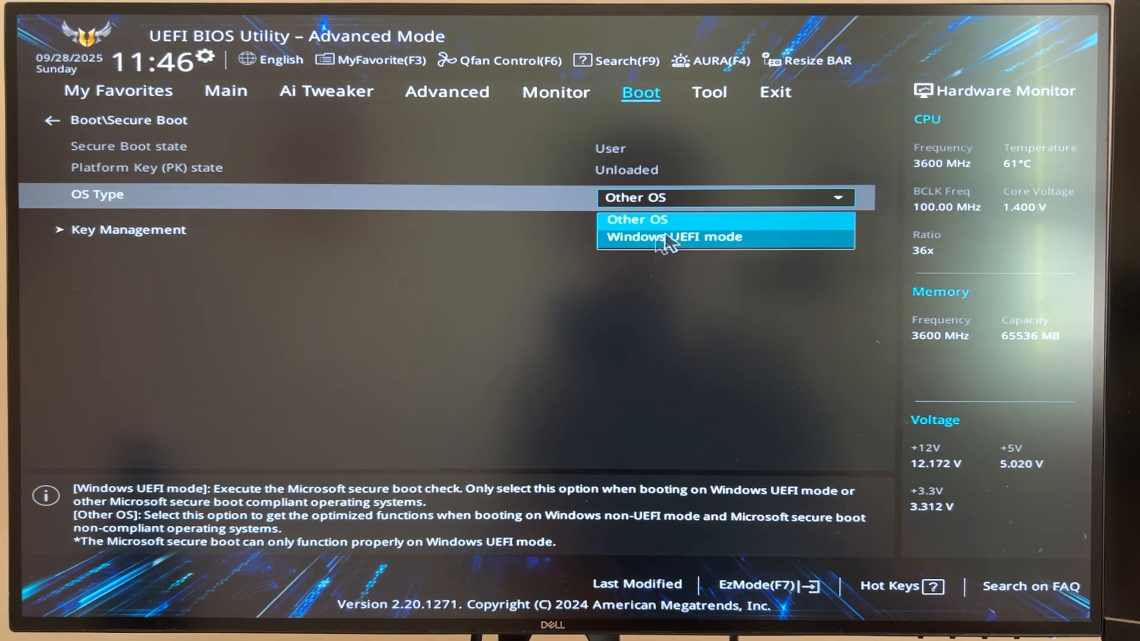
mouse_move(657, 247)
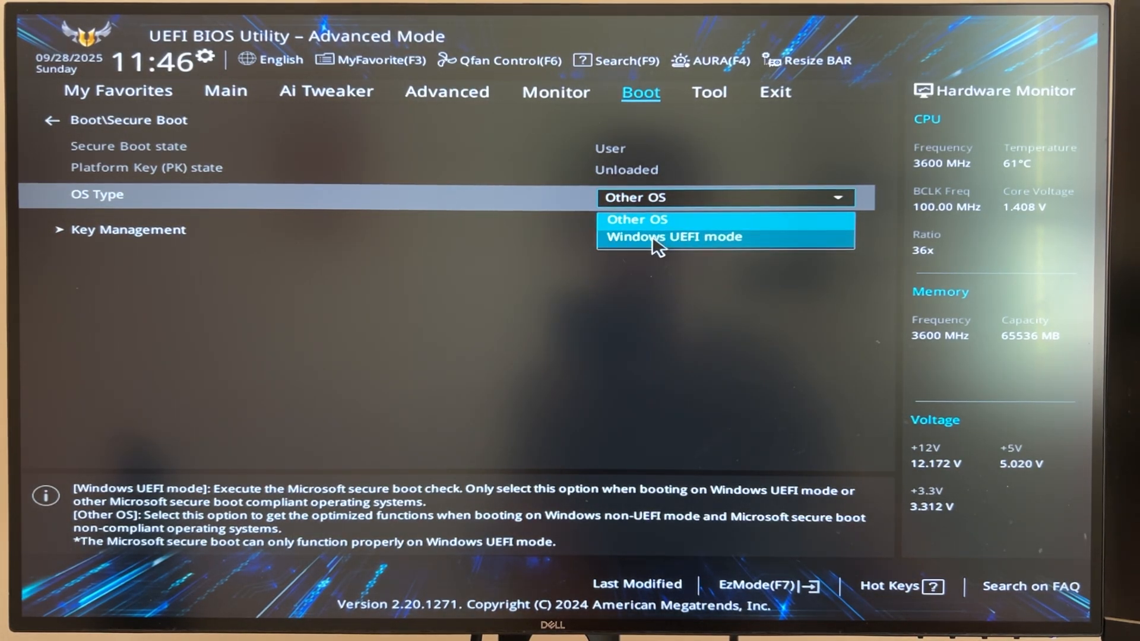
left_click(674, 236)
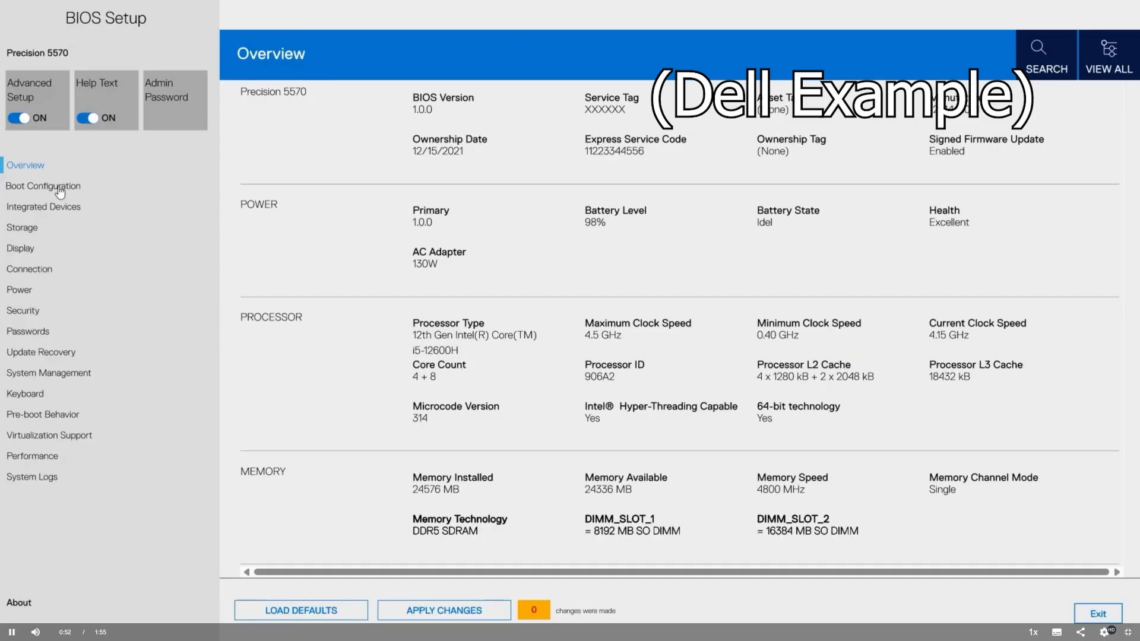
Show the Dell BIOS Boot Configuration page down to the Enable Secure Boot toggle.
left_click(43, 186)
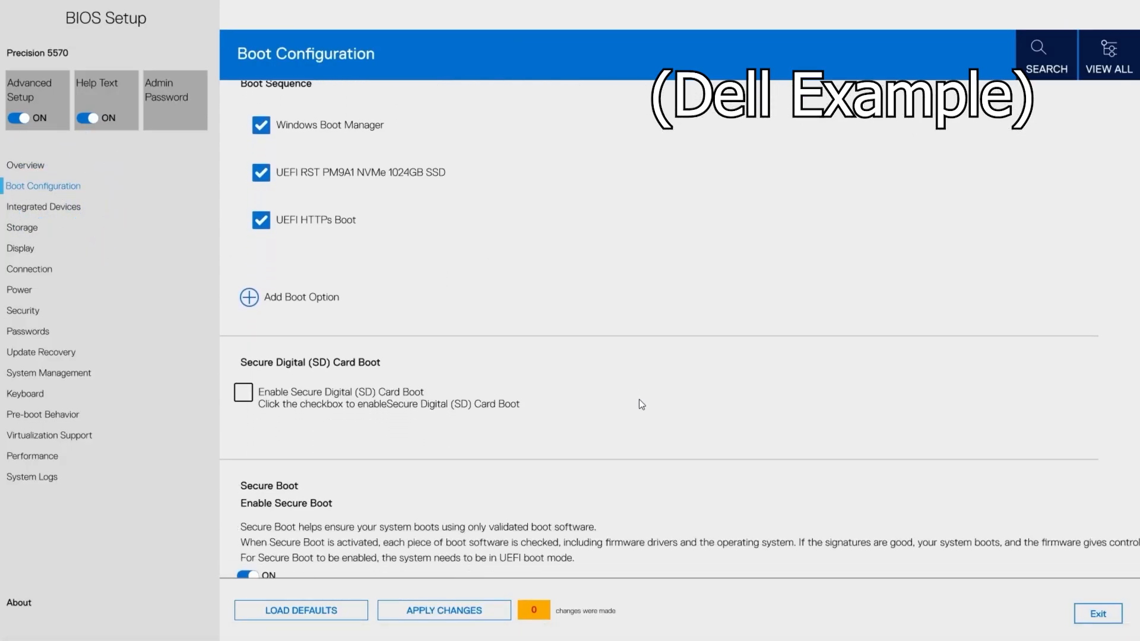
scroll("down", 3)
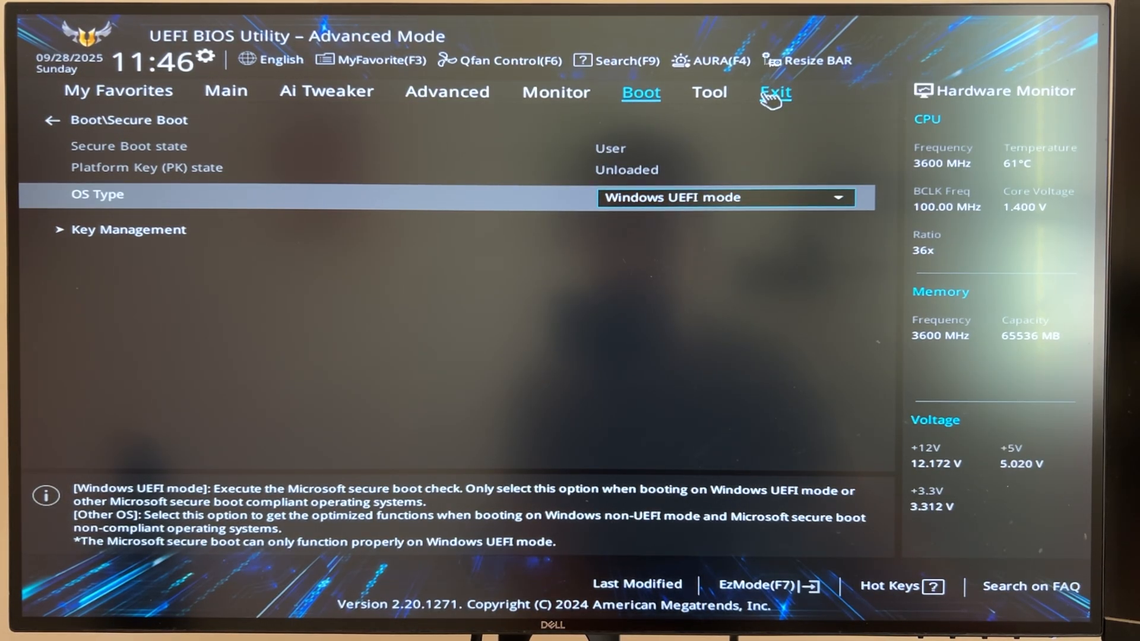
Save the BIOS changes with Save Changes & Reset and confirm Ok.
left_click(775, 92)
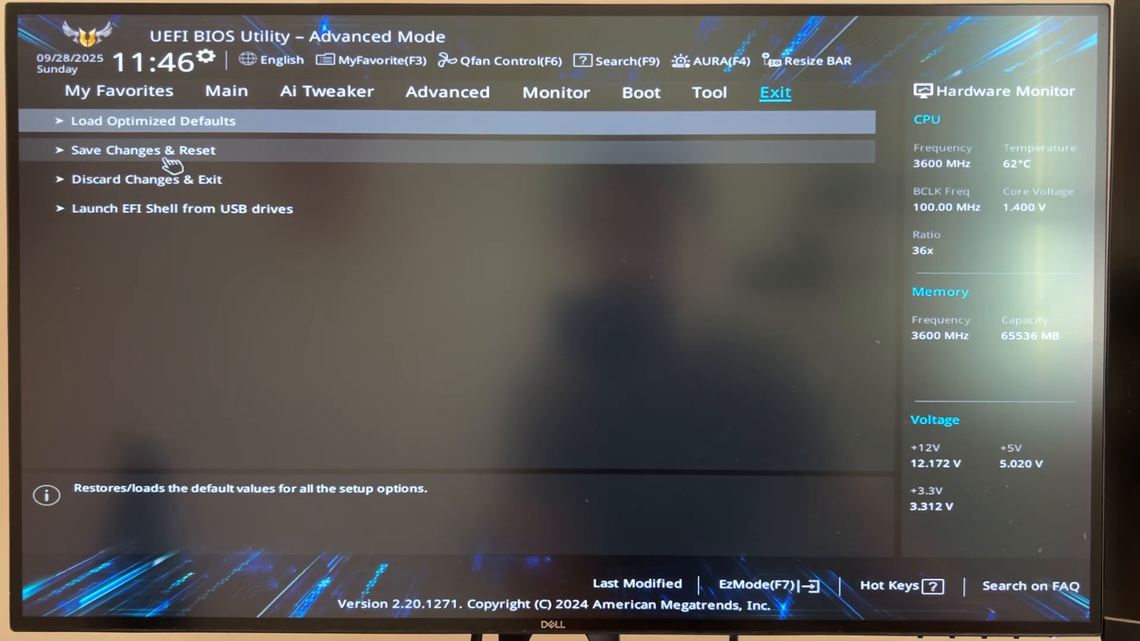
left_click(143, 150)
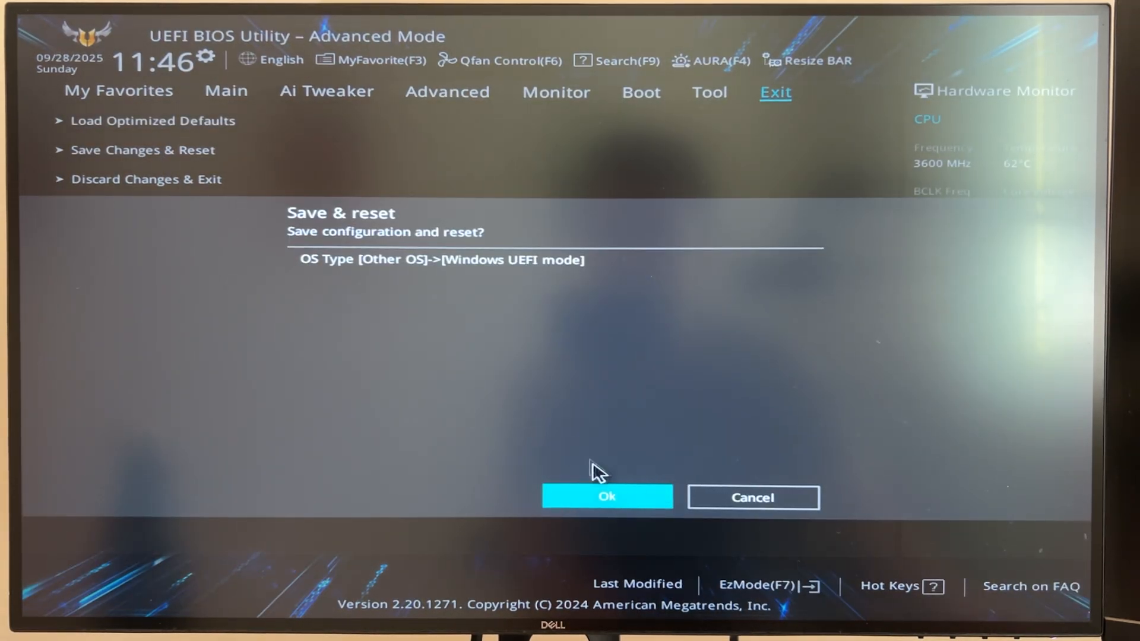
mouse_move(586, 414)
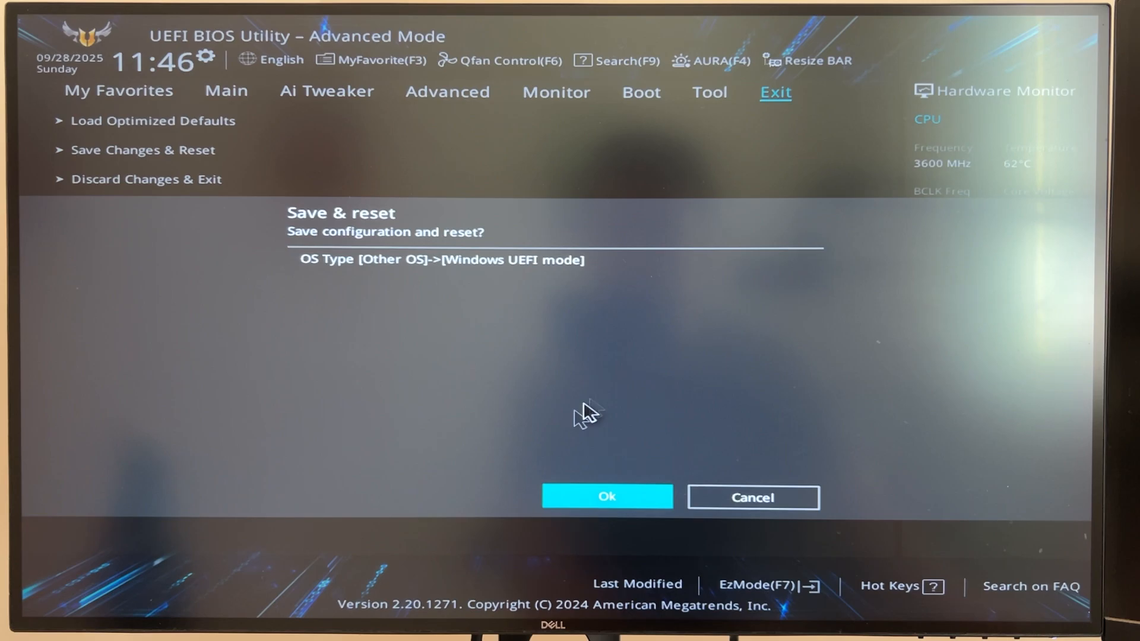
left_click(605, 496)
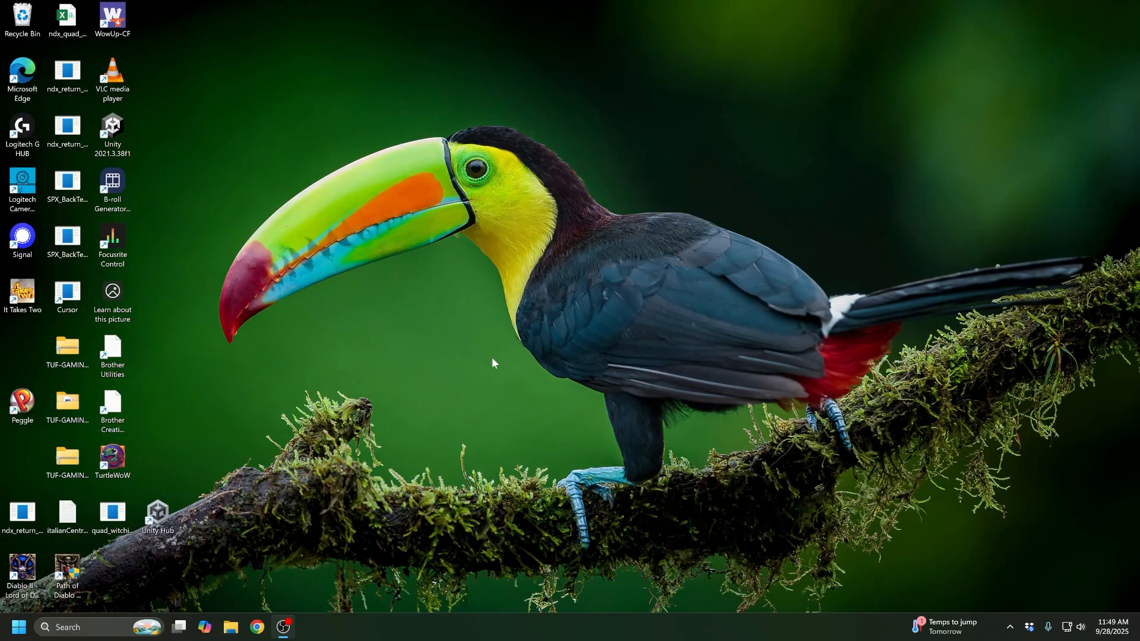
Search Start for 'system Information' to recheck the Secure Boot State.
left_click(17, 627)
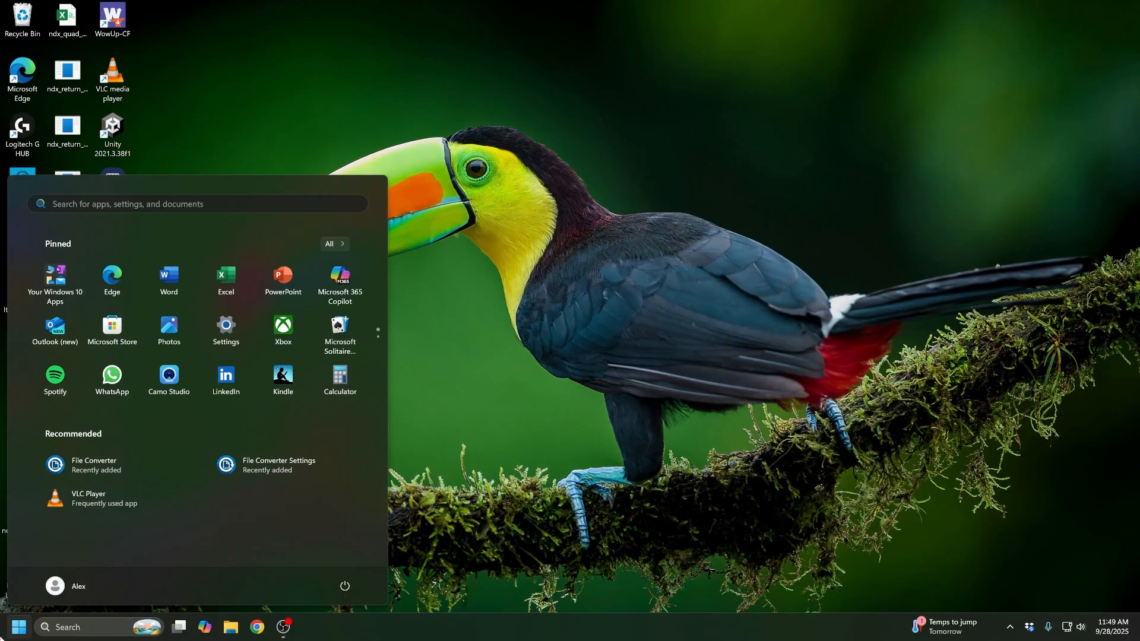
type("system Information")
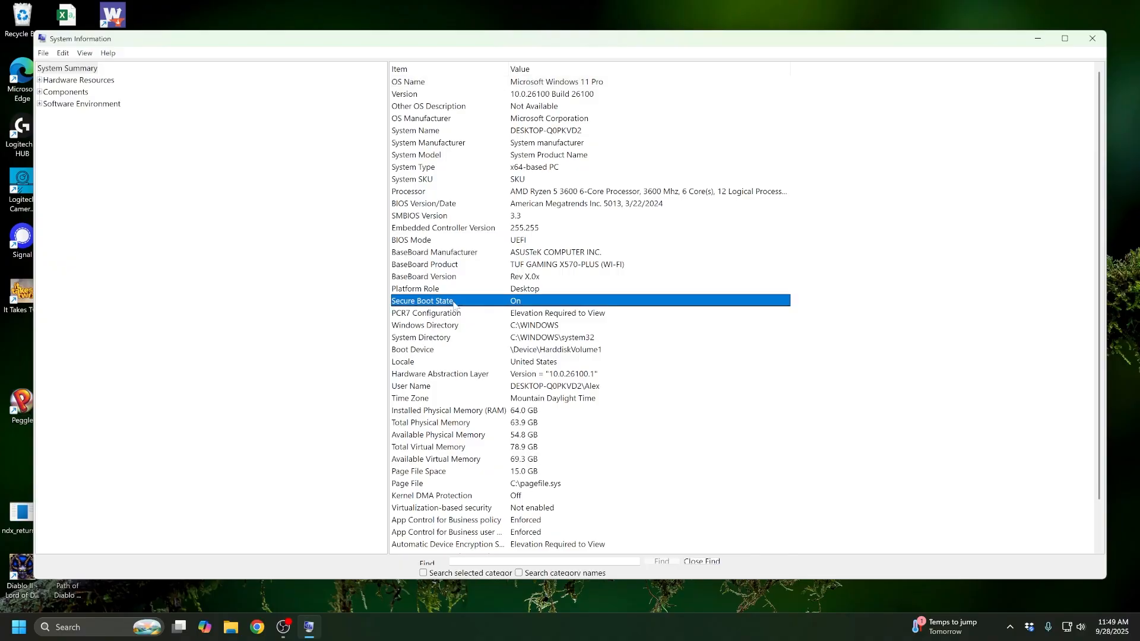
mouse_move(515, 311)
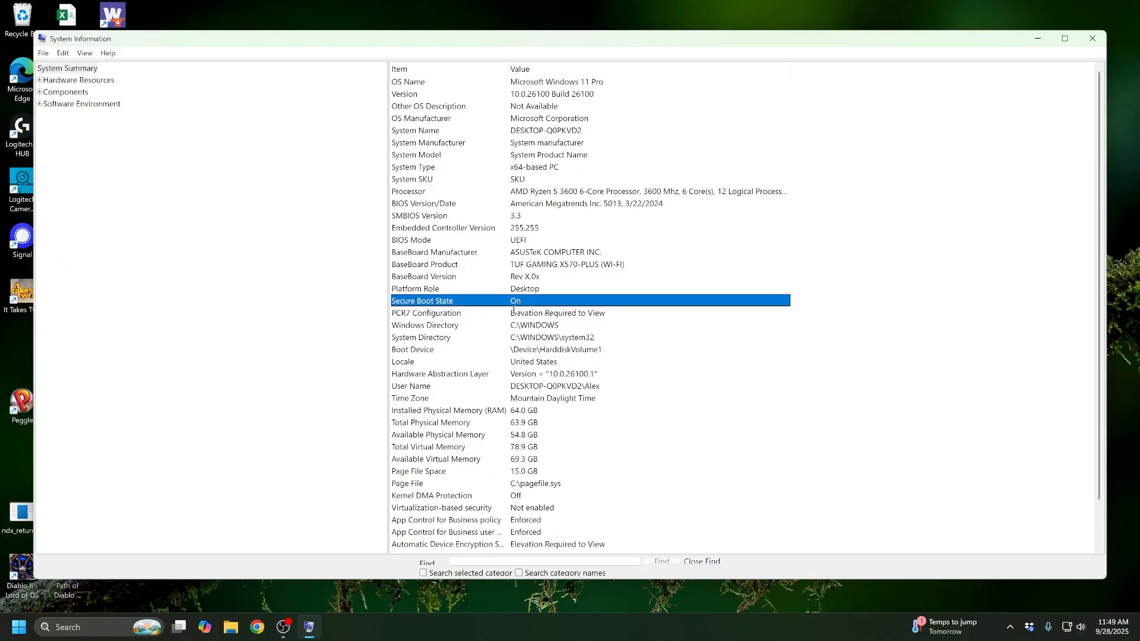